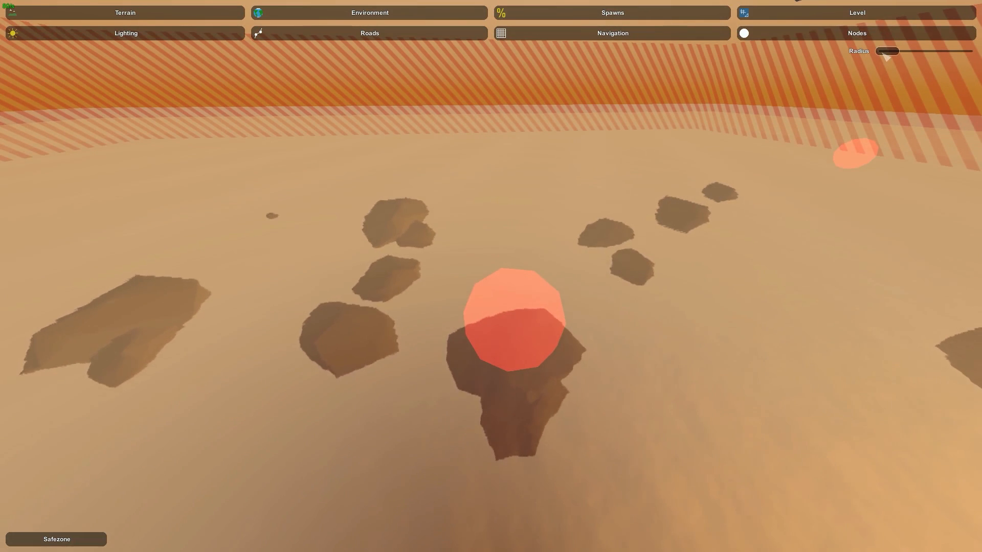
Step: Drag the Safezone node's radius slider wider in the Nodes editor
drag(887, 51, 940, 50)
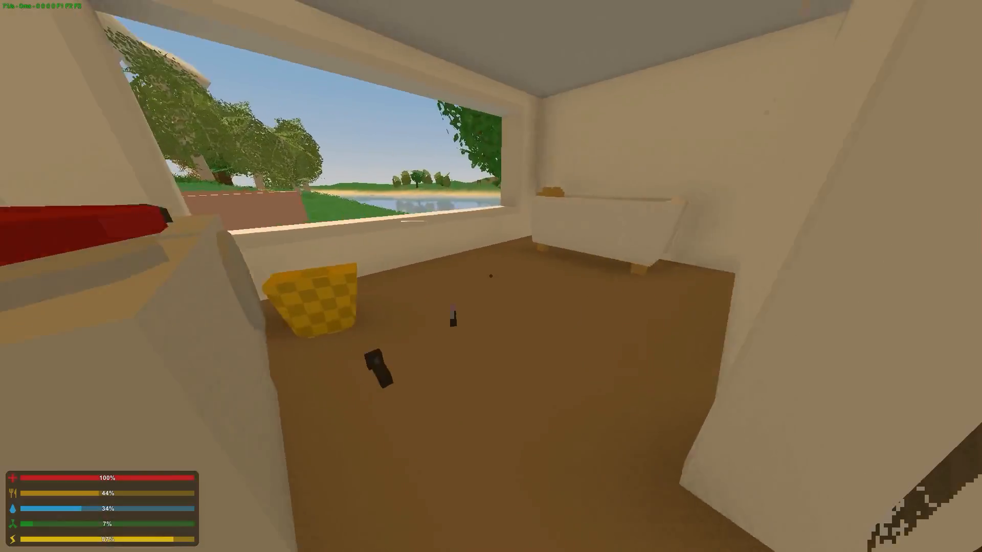
Step: Let the zombie in the house kill the unarmored survivor, then respawn
key(i)
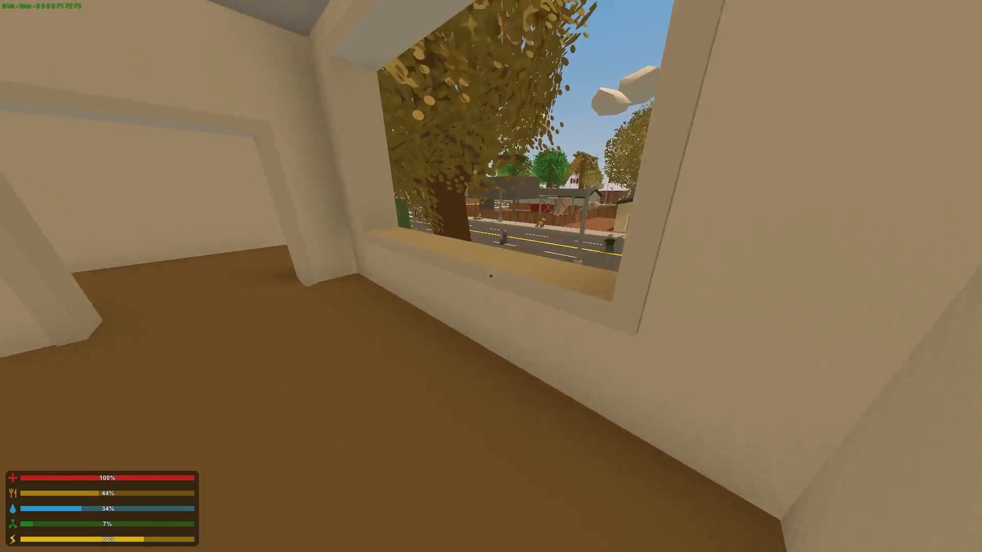
mouse_move(491, 276)
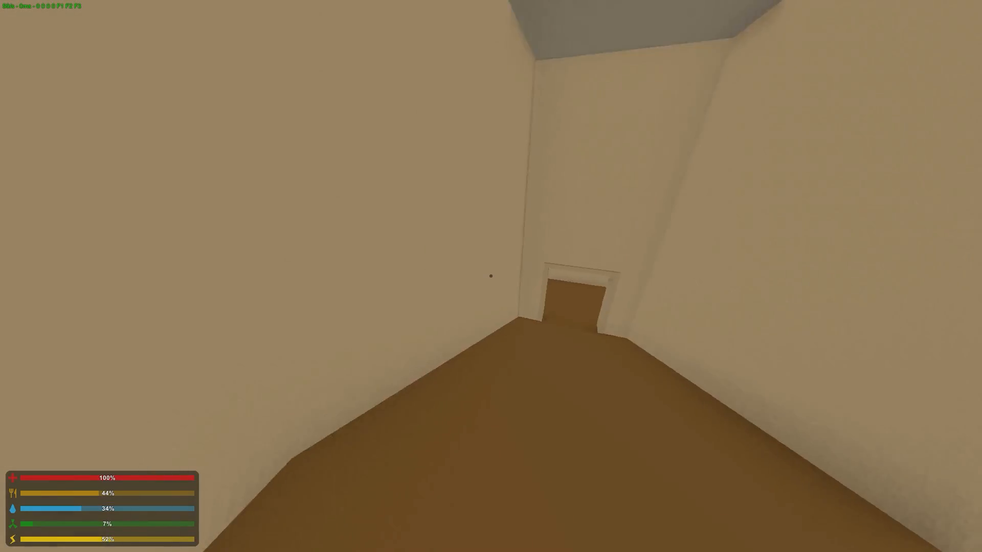
mouse_move(491, 276)
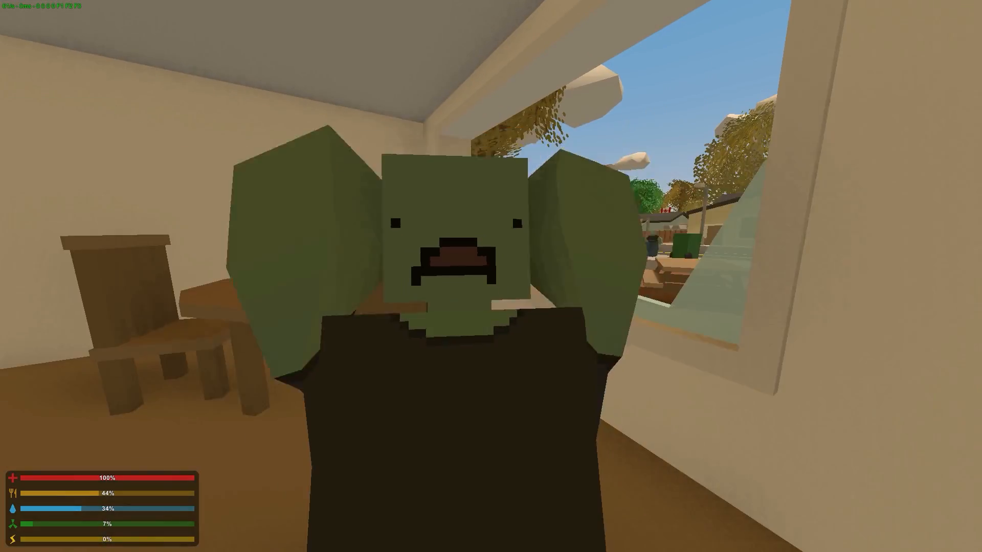
key(g)
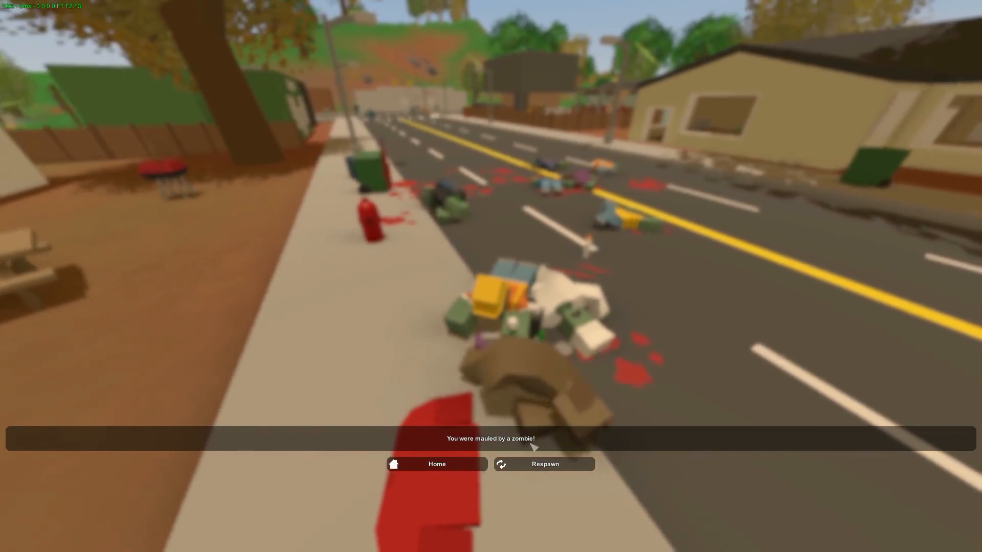
click(544, 464)
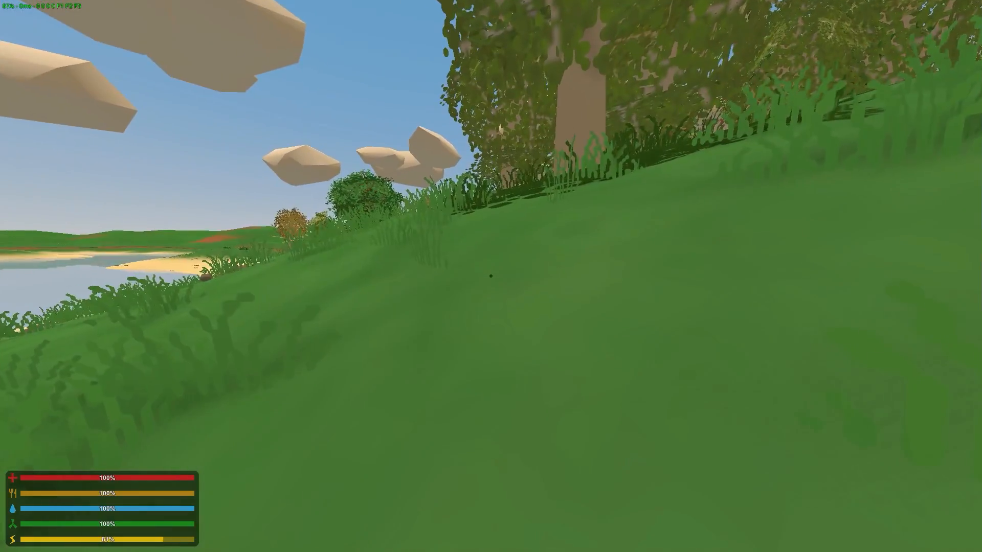
Step: Start typing the chat command 'teleport tho' to move the survivor into town
key(m)
text(@)
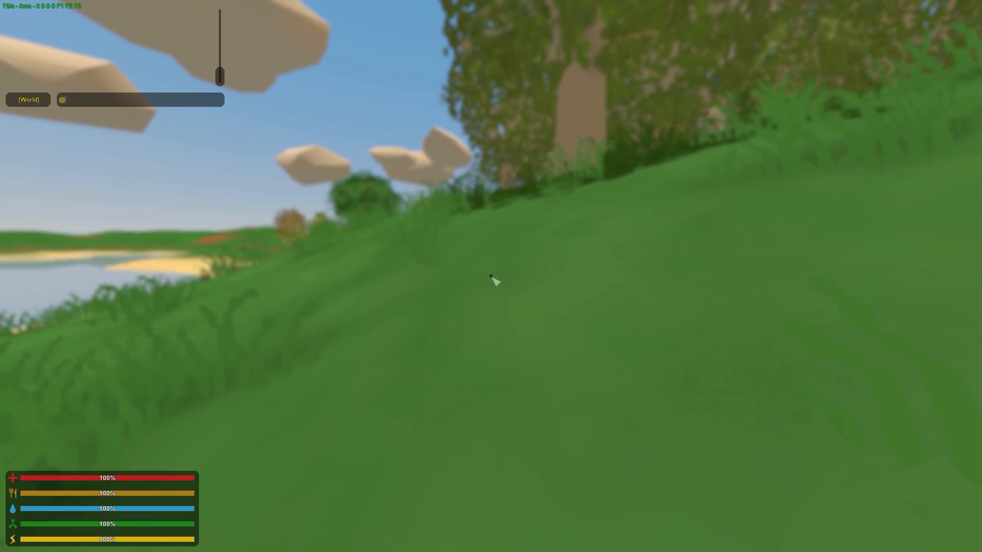
text(tele)
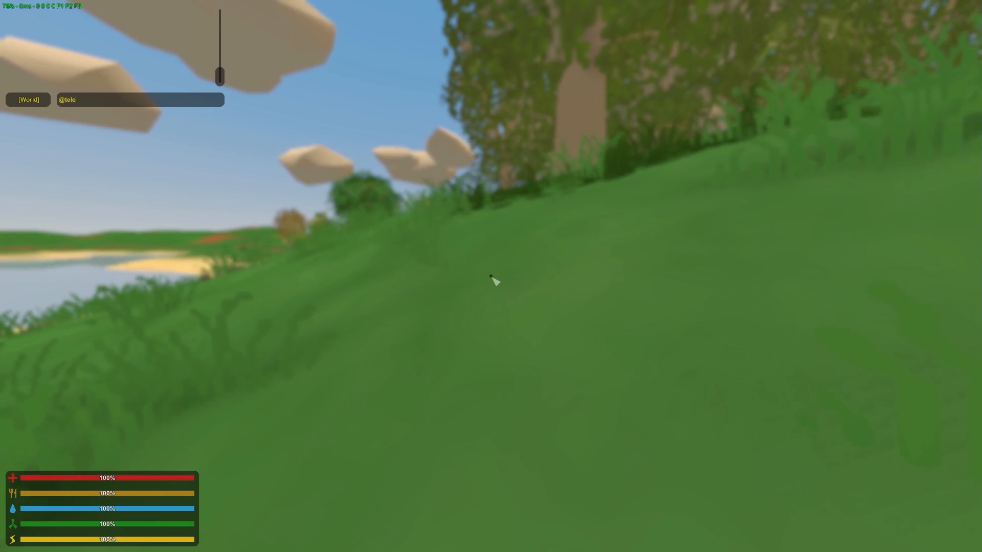
text(leport t)
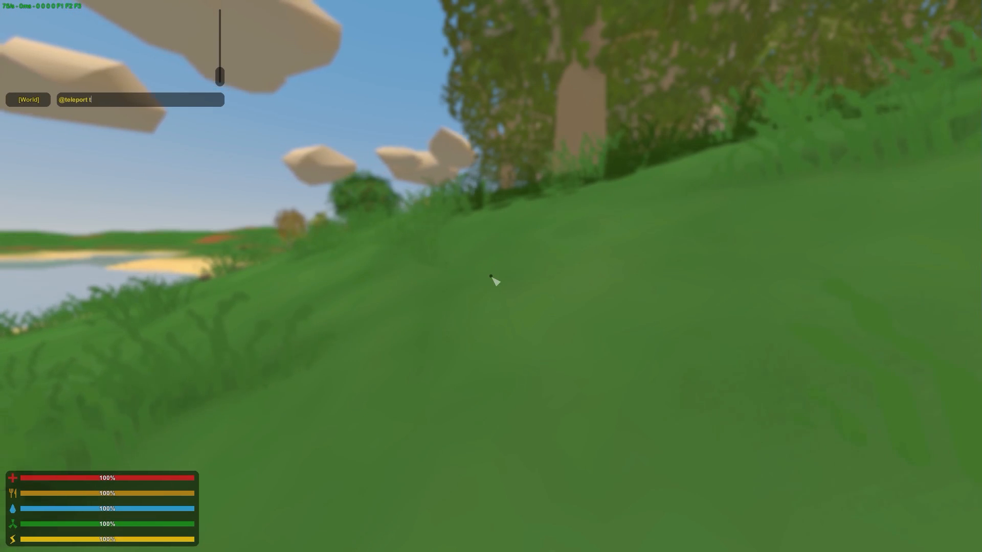
text(ho)
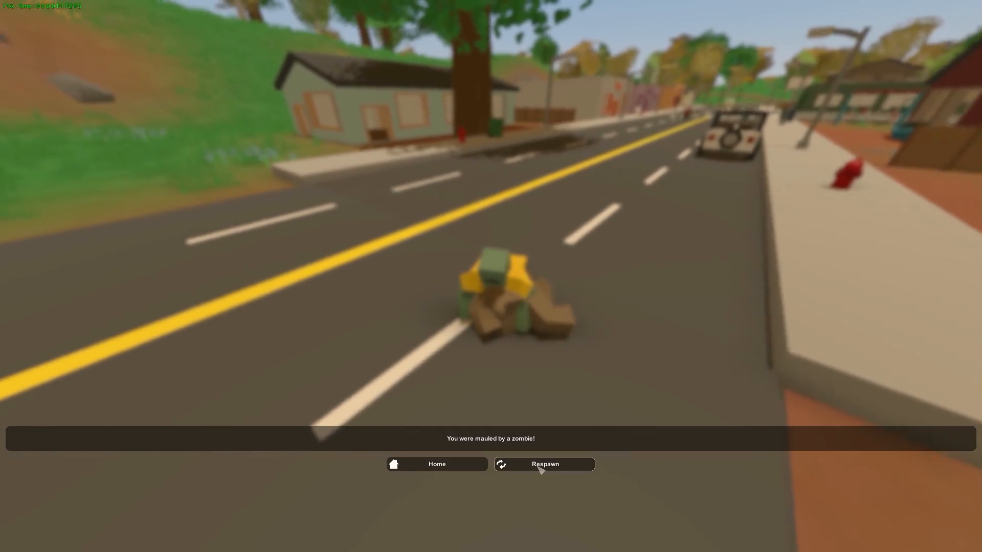
Step: Respawn after the zombie kills the survivor on the town street
click(544, 464)
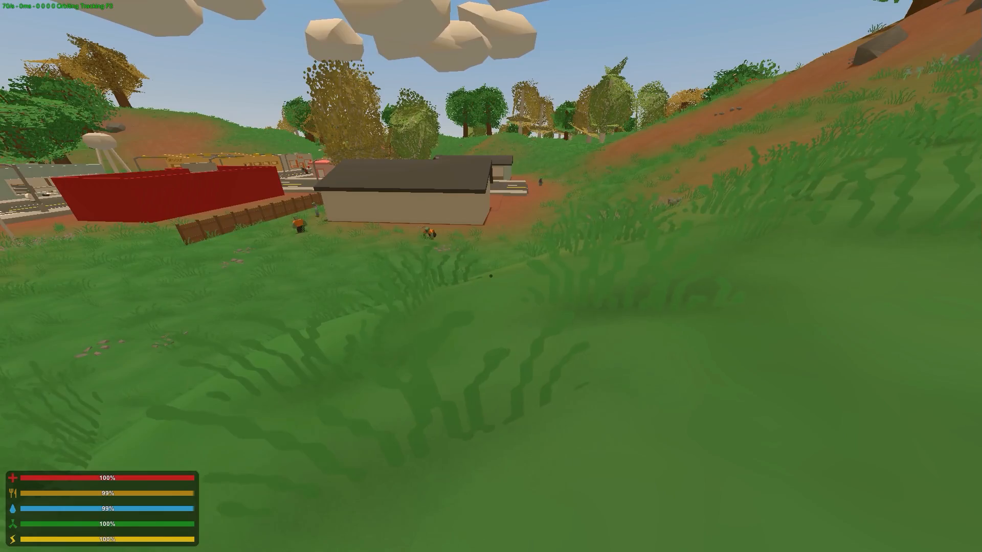
Step: Bring up the pause menu over the farm hillside
key(Escape)
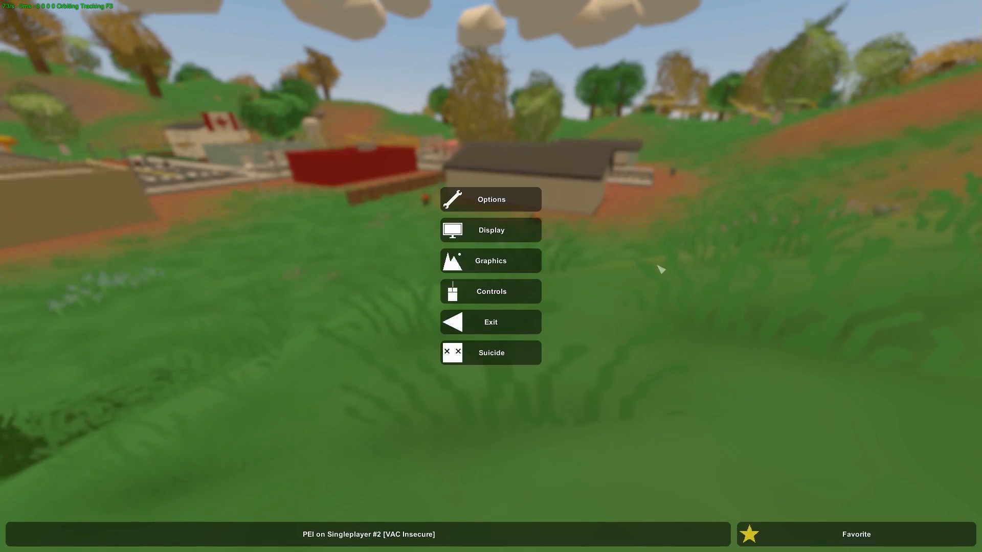